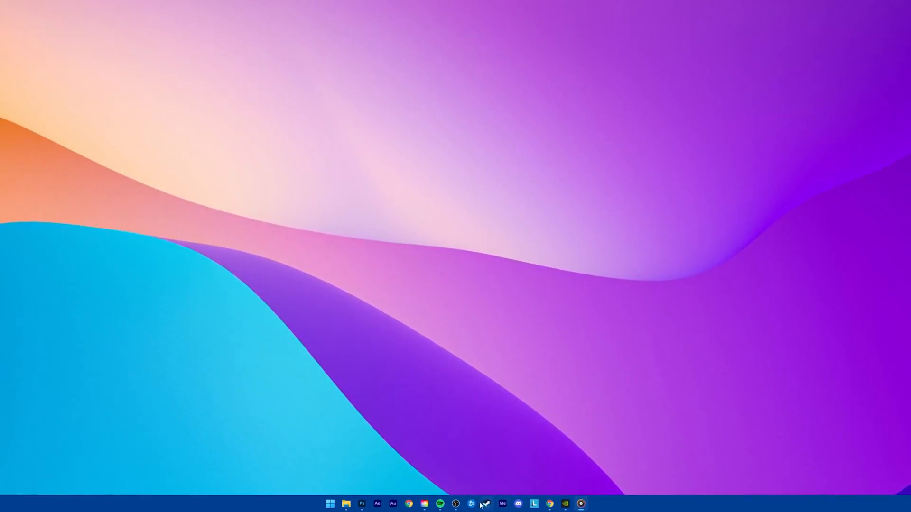
# Step: Launch Photoshop and bring up Edit > Preferences > General
pyautogui.click(361, 504)
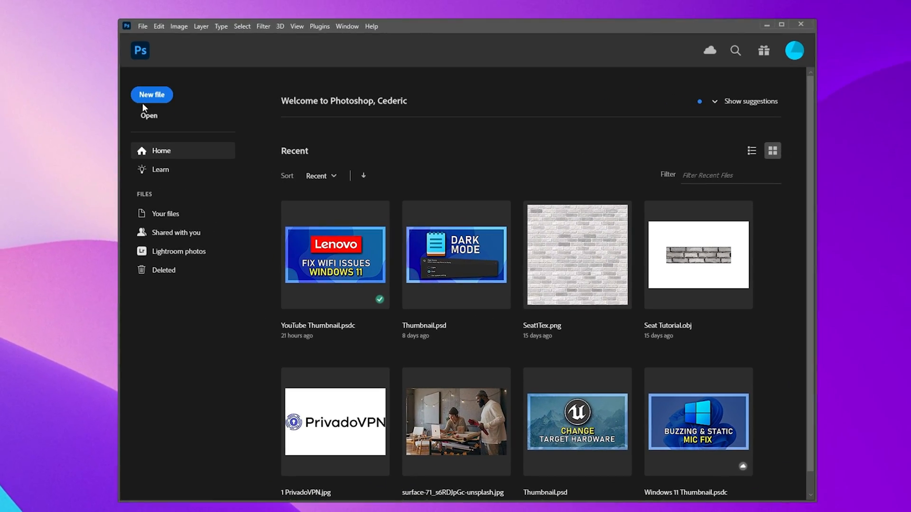
pyautogui.click(159, 27)
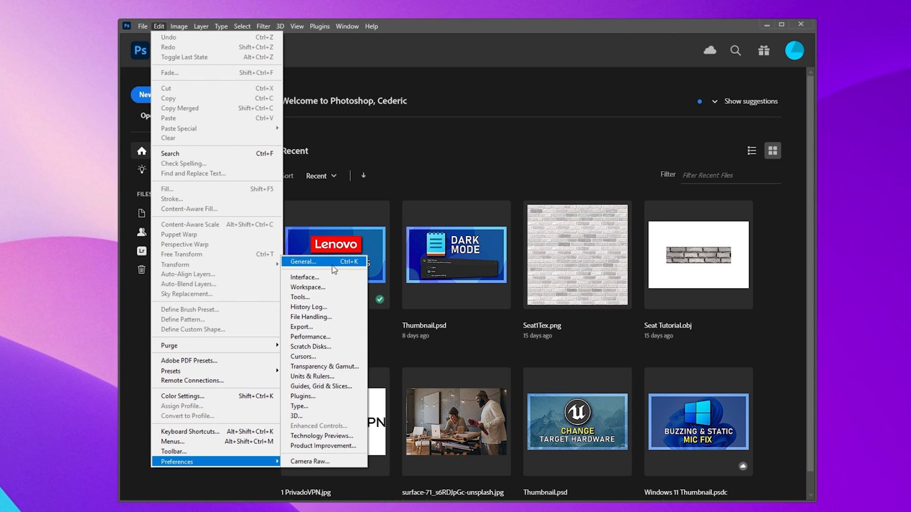
pyautogui.click(302, 262)
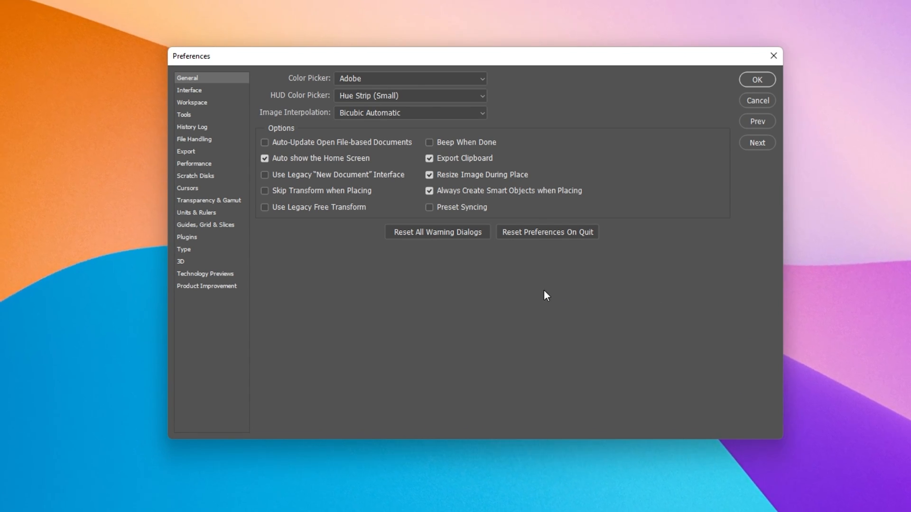
pyautogui.moveTo(205, 169)
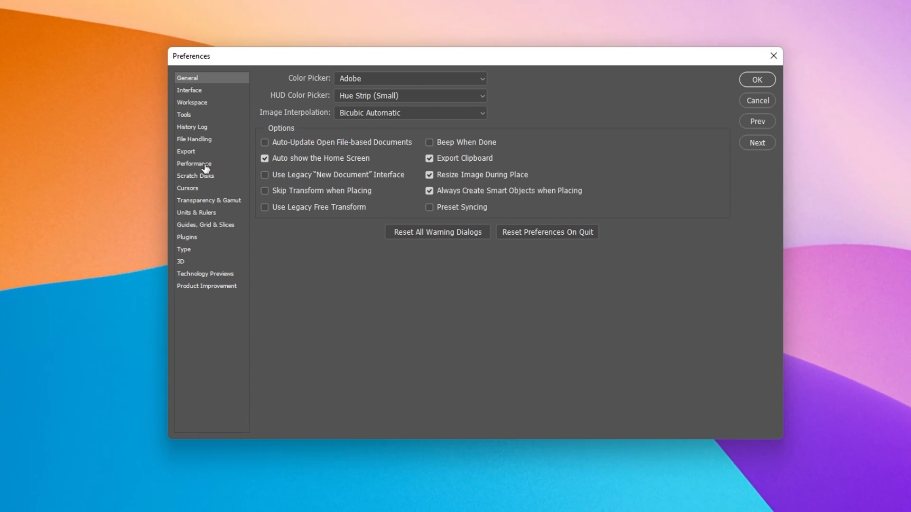
# Step: On the Performance page, set Let Photoshop Use to 7331 MB (70% of RAM)
pyautogui.click(193, 163)
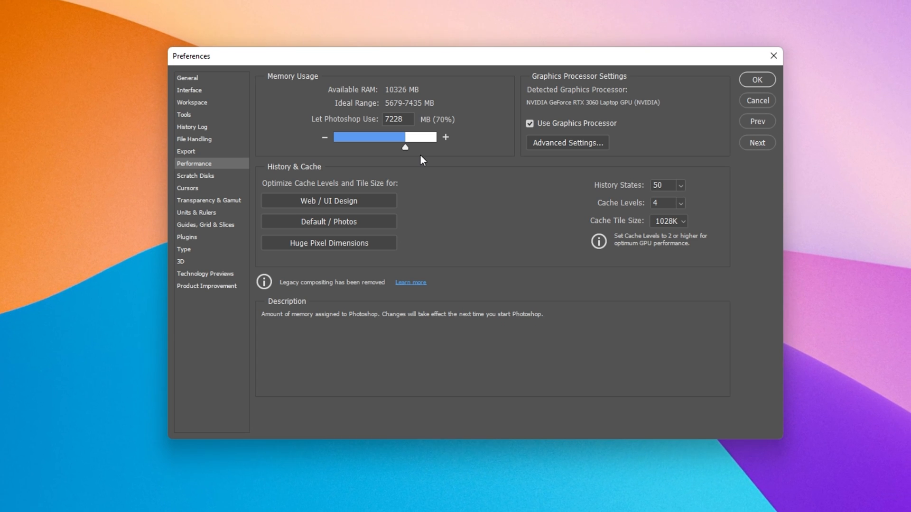
pyautogui.moveTo(428, 122)
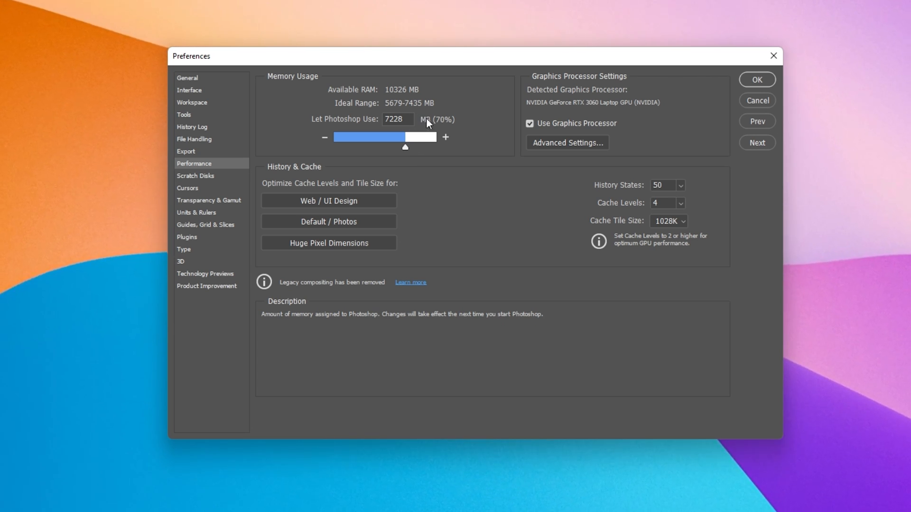
pyautogui.click(445, 137)
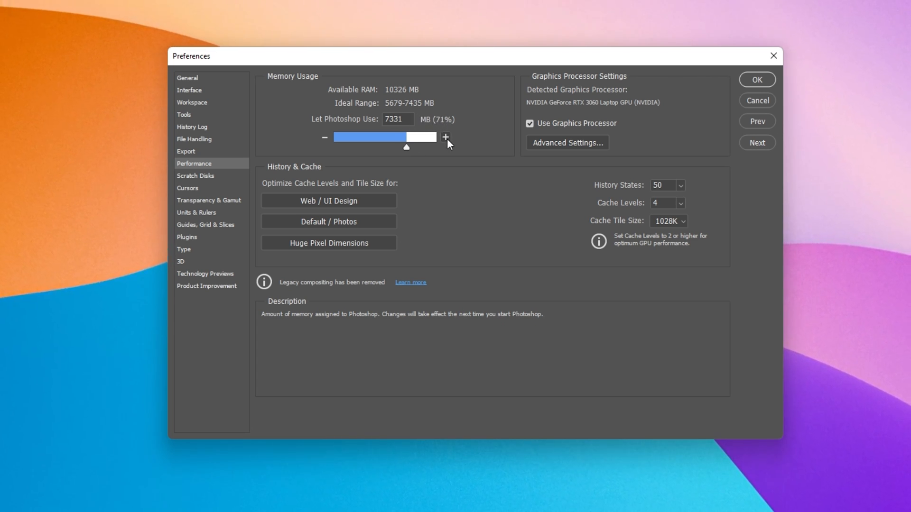
pyautogui.click(446, 137)
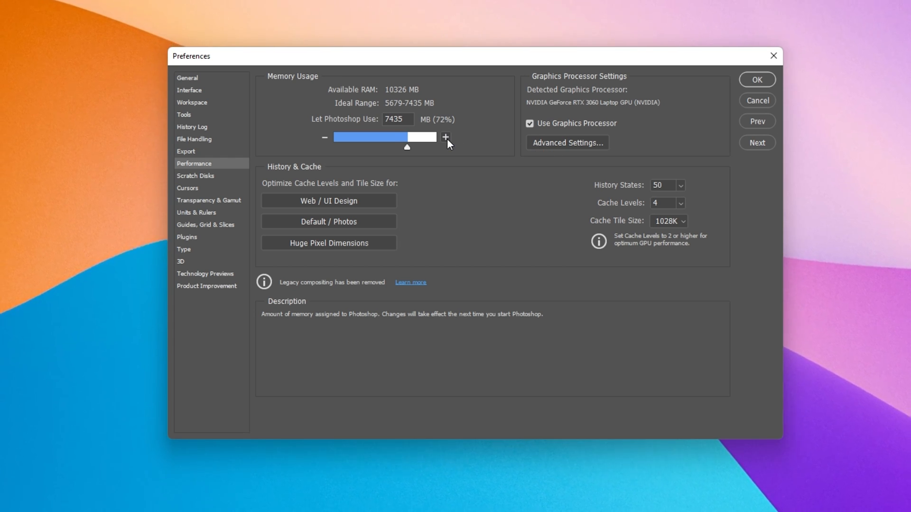
pyautogui.moveTo(405, 97)
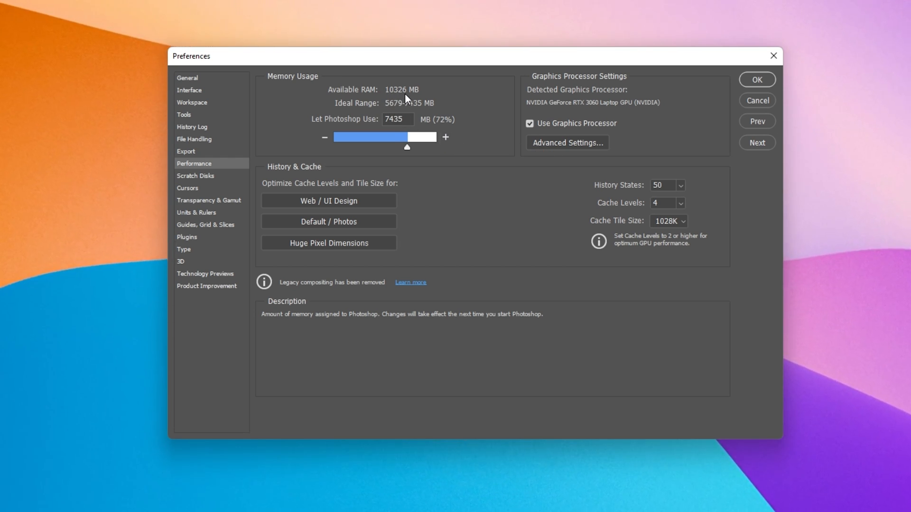
pyautogui.moveTo(399, 110)
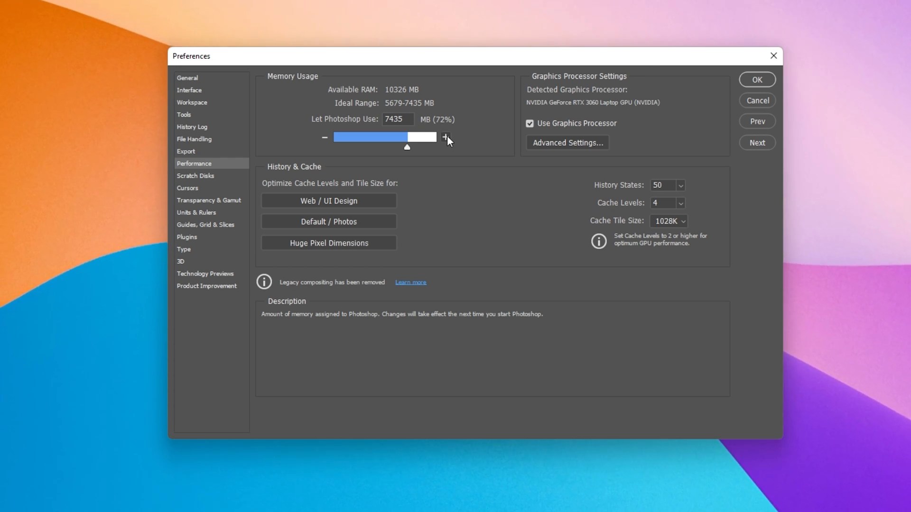
pyautogui.click(446, 136)
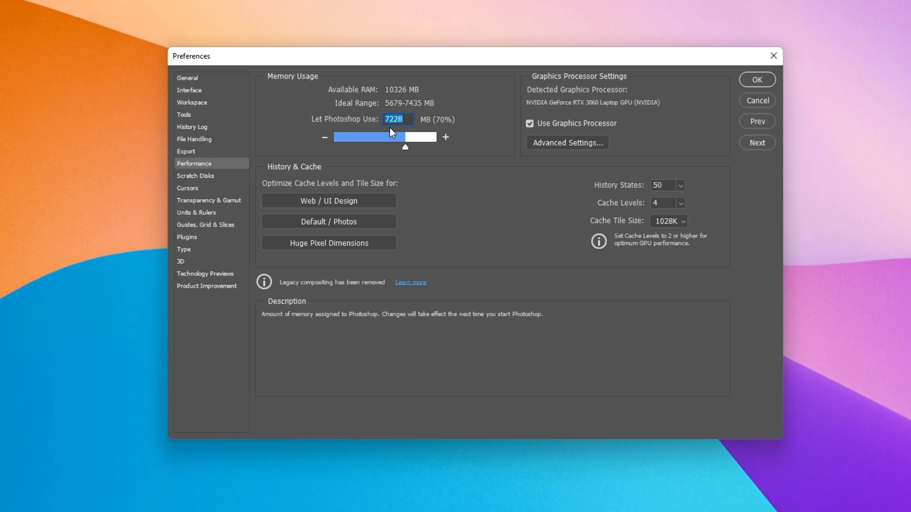
pyautogui.moveTo(472, 127)
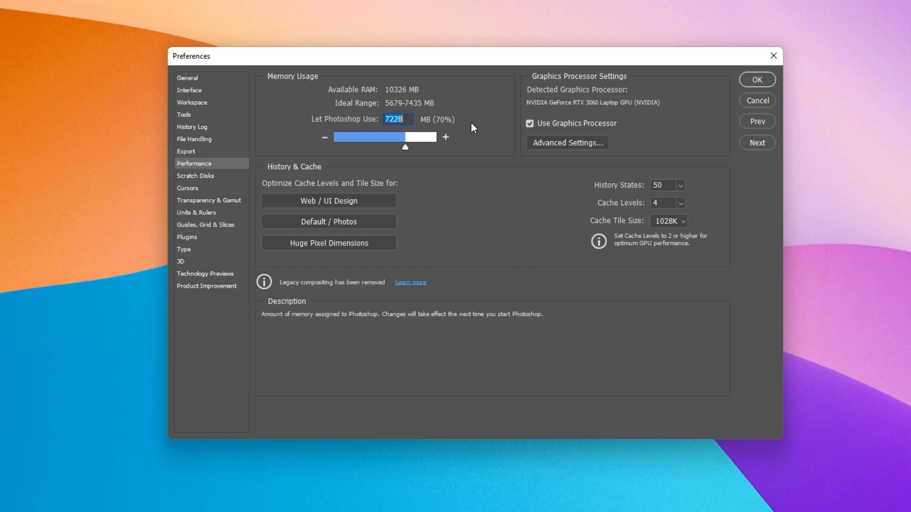
pyautogui.moveTo(406, 150)
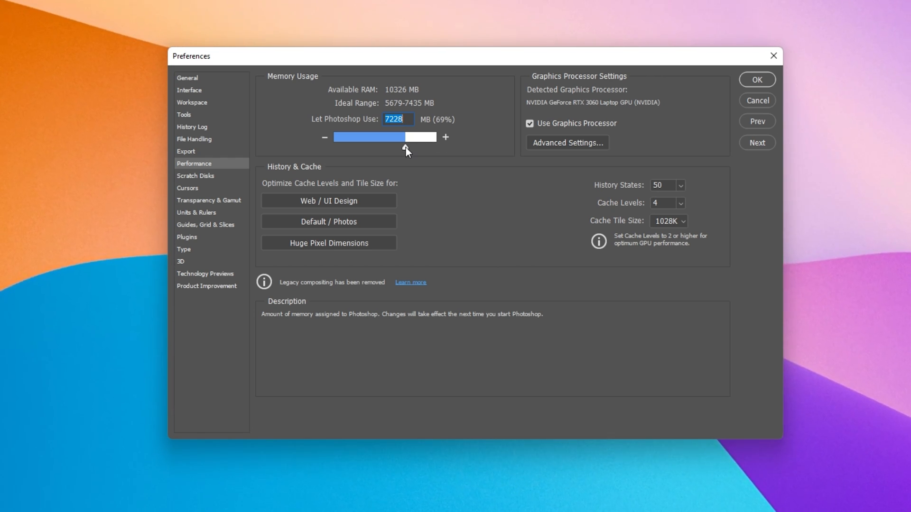
pyautogui.click(446, 137)
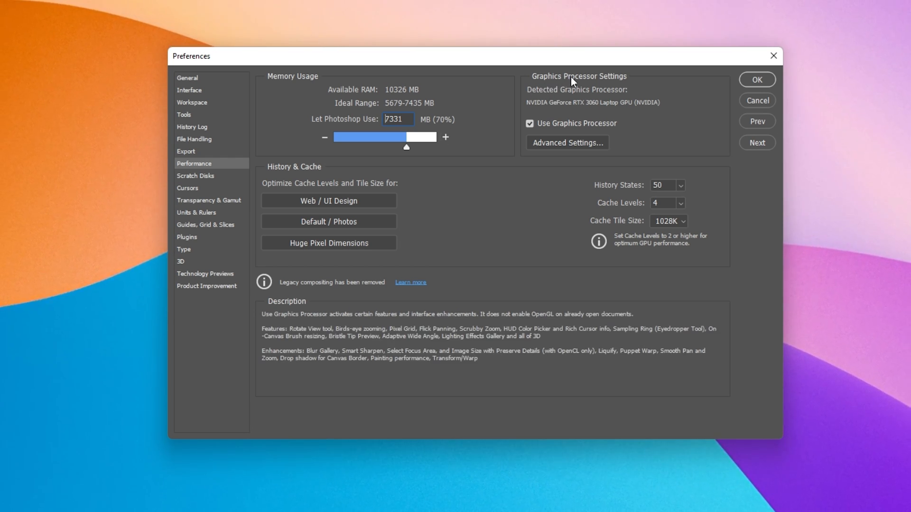
pyautogui.moveTo(582, 94)
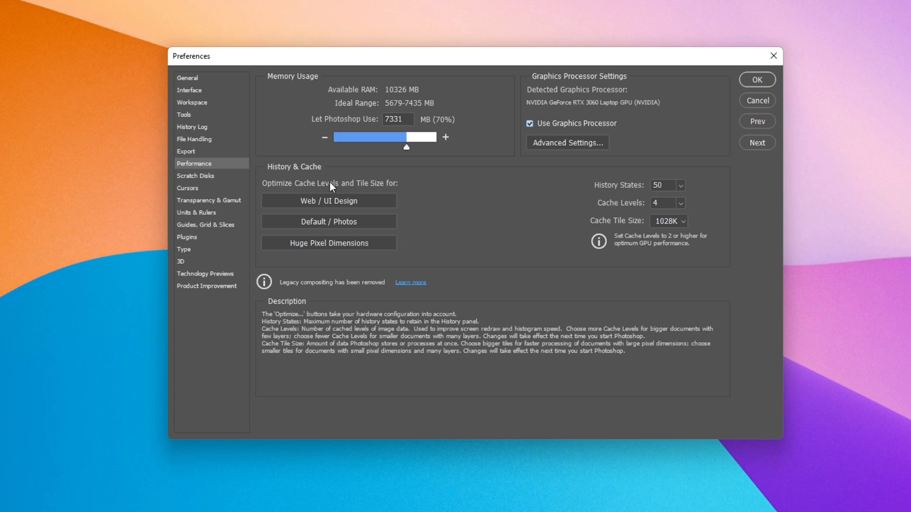
pyautogui.moveTo(667, 189)
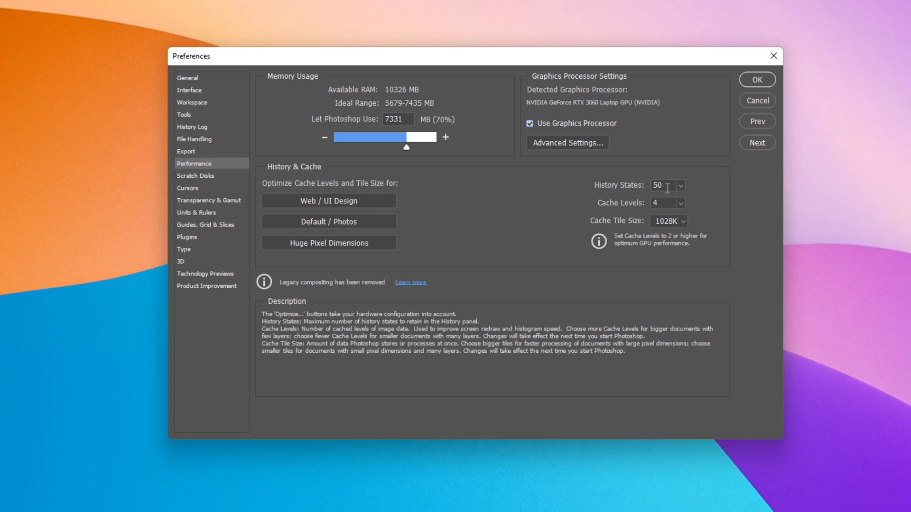
# Step: Lower History States from 50 to 10, keeping memory at 7331 MB
pyautogui.tripleClick(662, 185)
pyautogui.write('10')
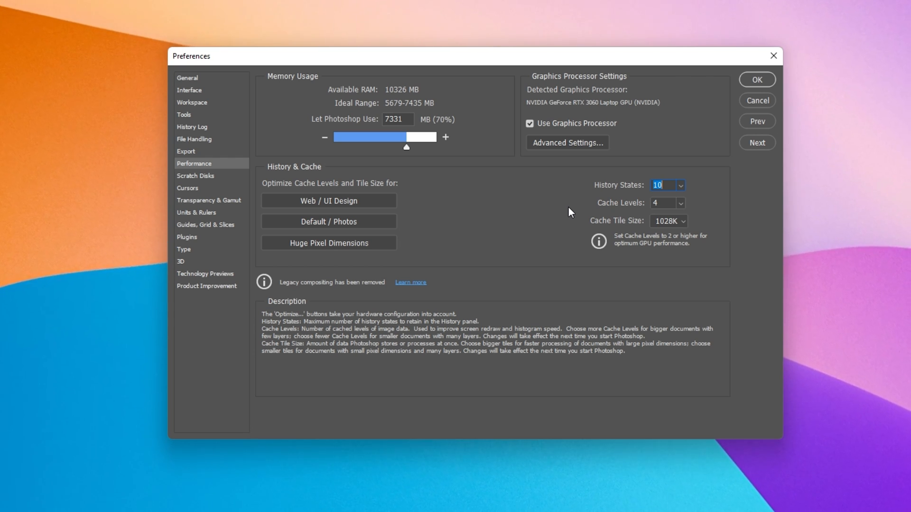
pyautogui.click(679, 203)
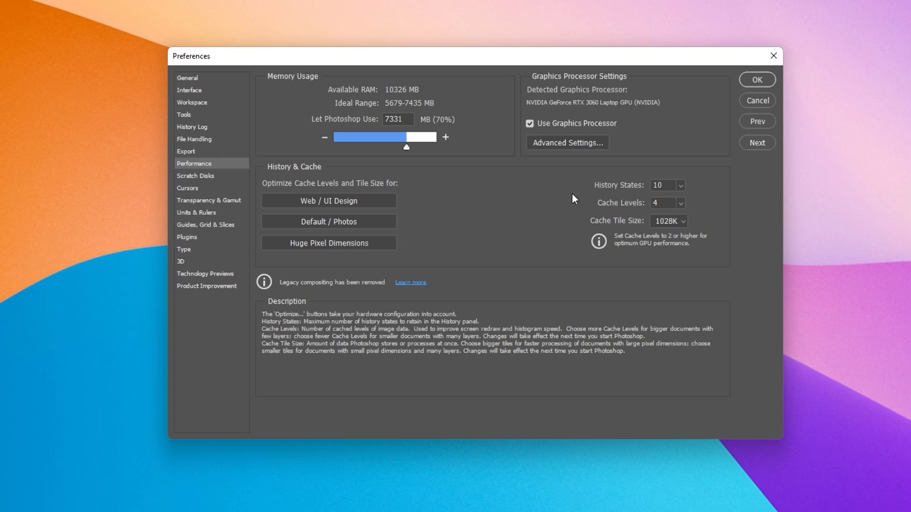
pyautogui.moveTo(285, 213)
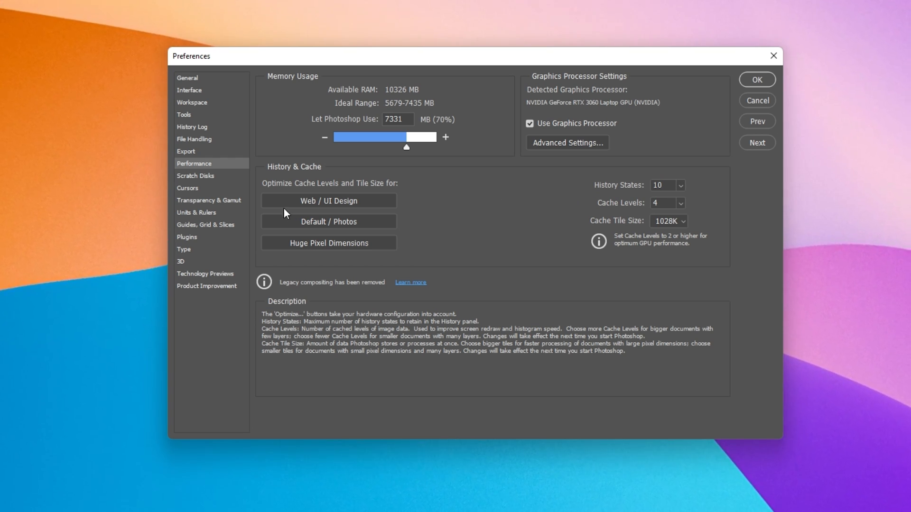
# Step: Glance at Scratch Disks, confirm the preferences with OK and minimize Photoshop
pyautogui.click(195, 176)
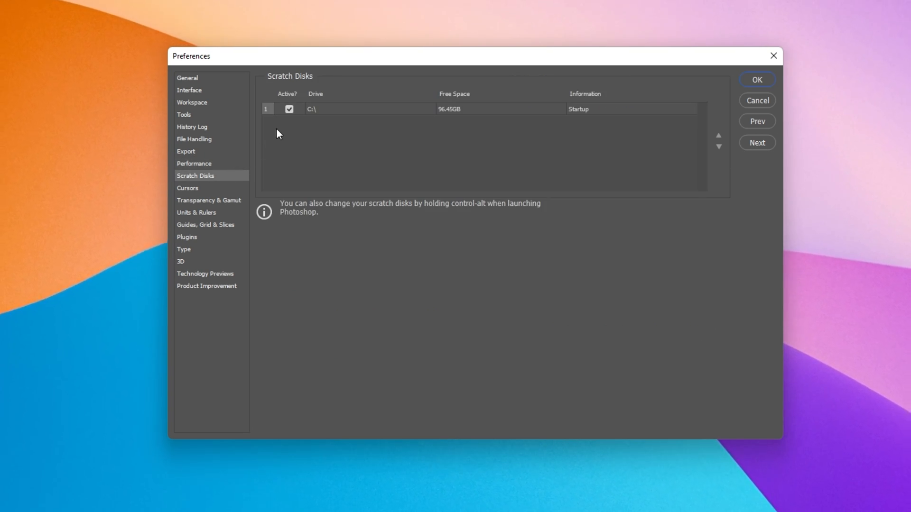
pyautogui.moveTo(291, 130)
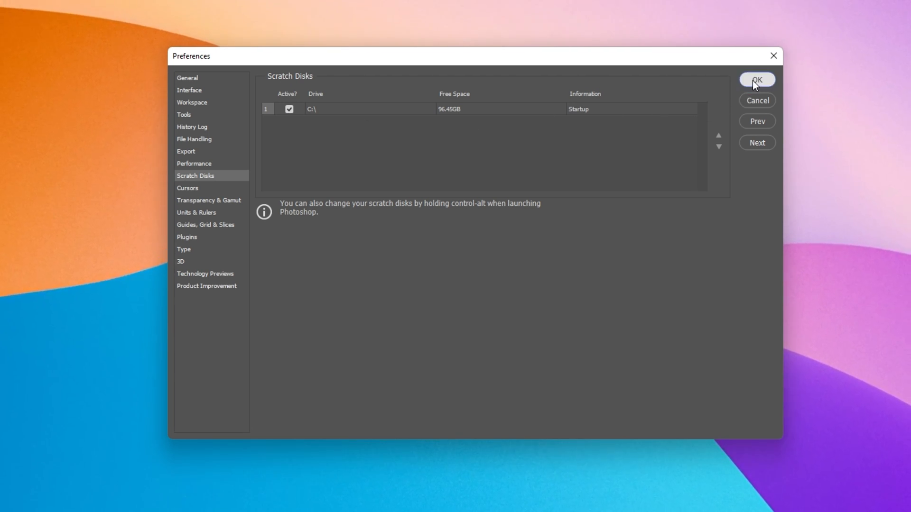
pyautogui.click(756, 80)
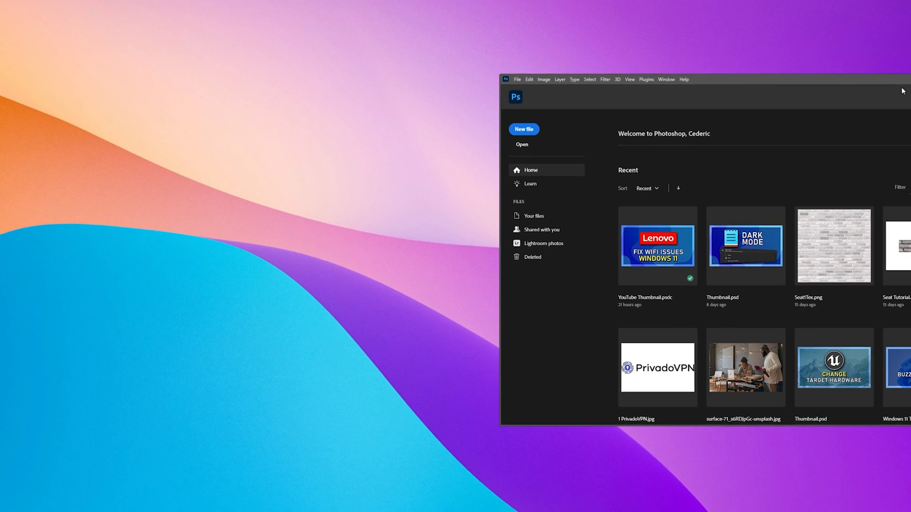
pyautogui.click(355, 504)
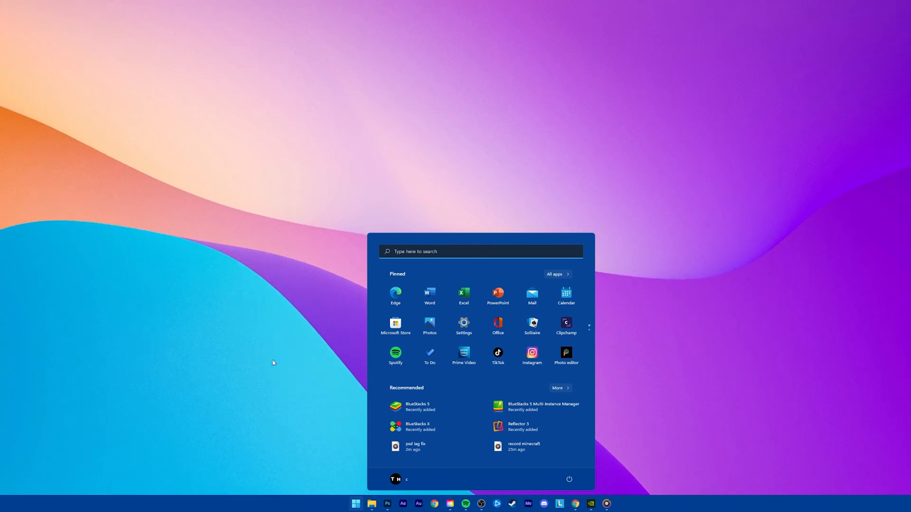
# Step: Start Task Manager from the Start button's system tools list
pyautogui.rightClick(355, 504)
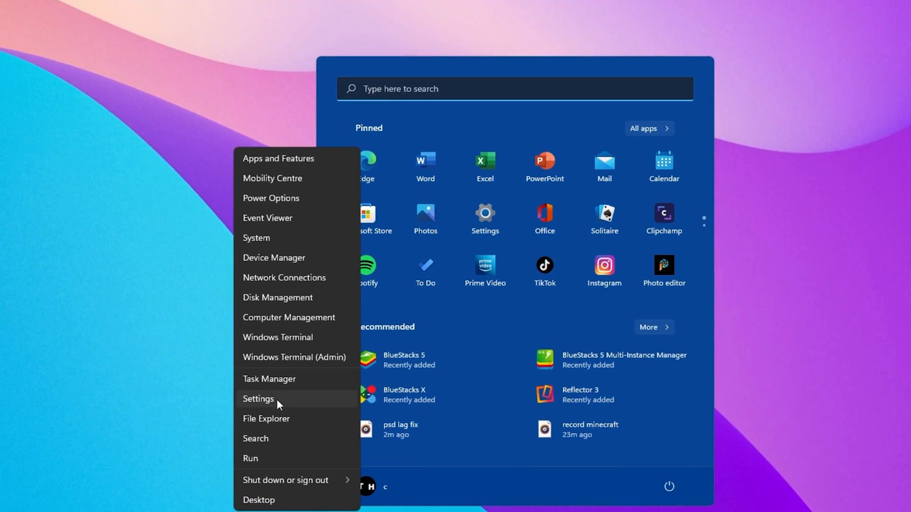
pyautogui.click(268, 379)
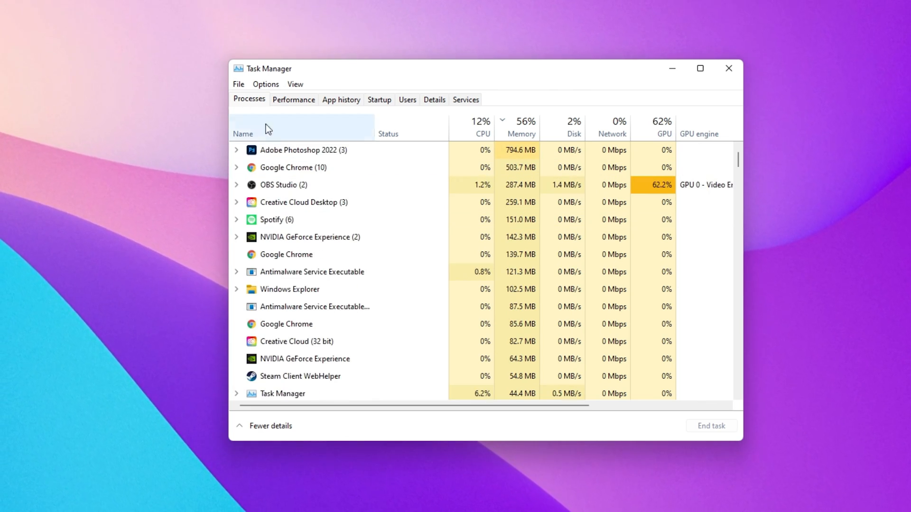
# Step: Review End task options for Chrome, OBS Studio, Creative Cloud Desktop and Steam processes
pyautogui.rightClick(294, 167)
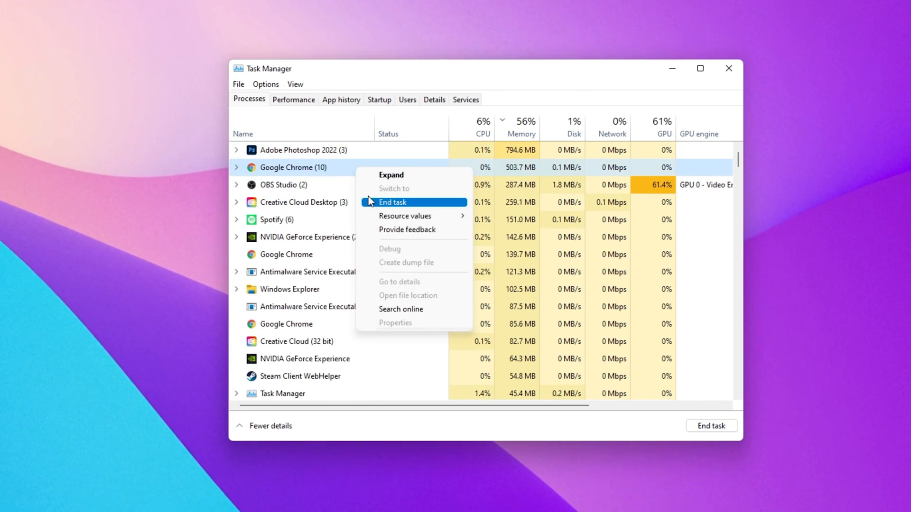
pyautogui.rightClick(282, 185)
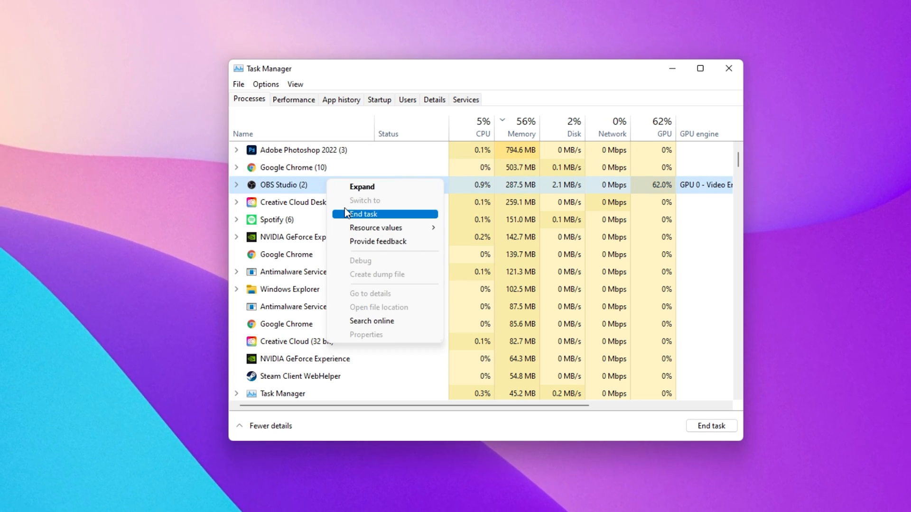
pyautogui.rightClick(302, 202)
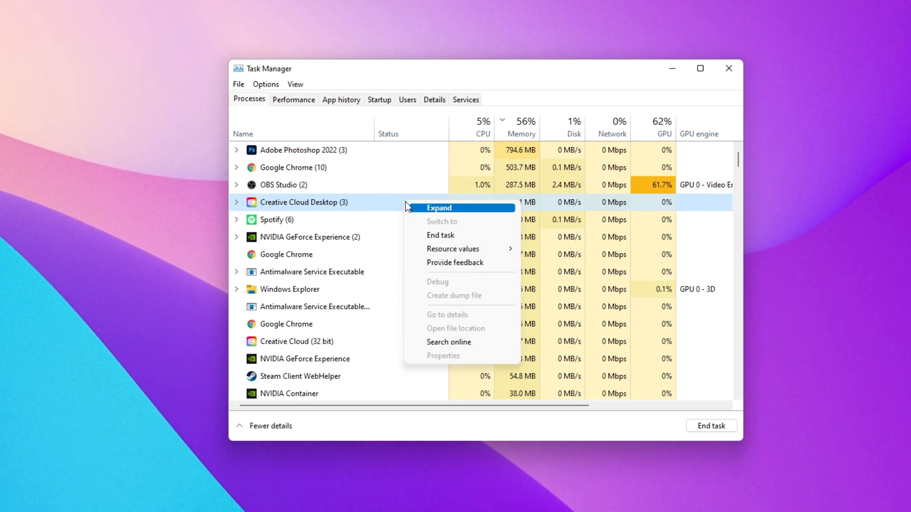
pyautogui.moveTo(383, 288)
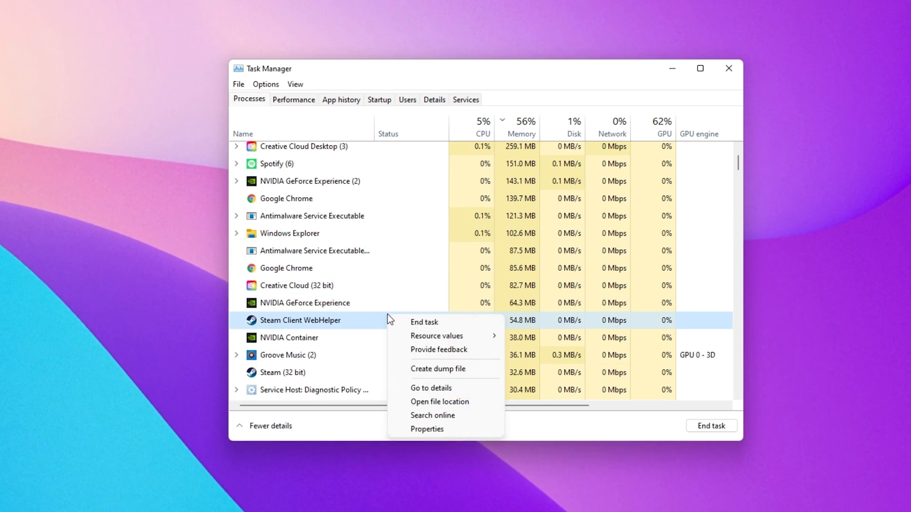
pyautogui.click(361, 326)
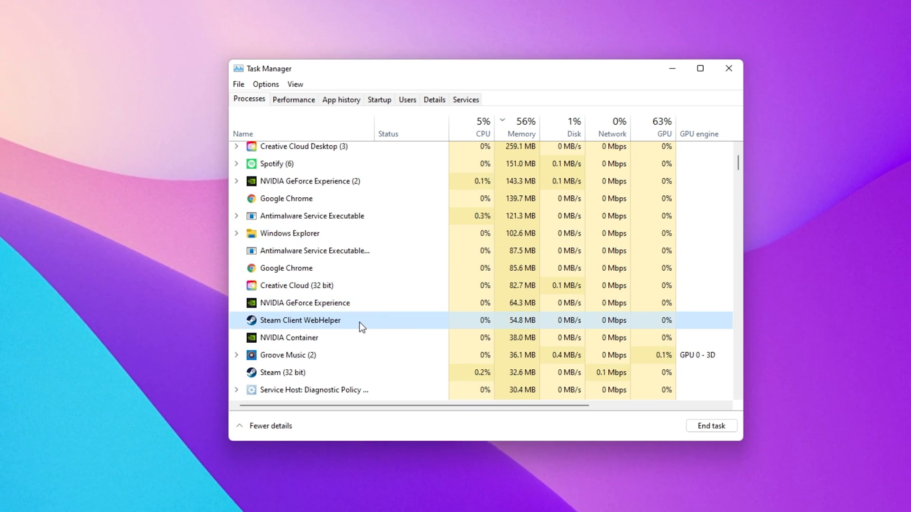
pyautogui.scroll(3)
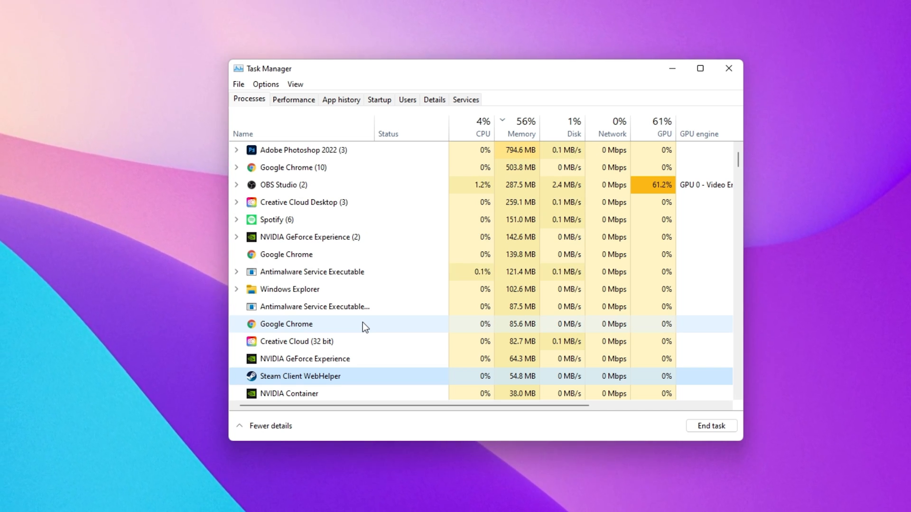
pyautogui.moveTo(631, 195)
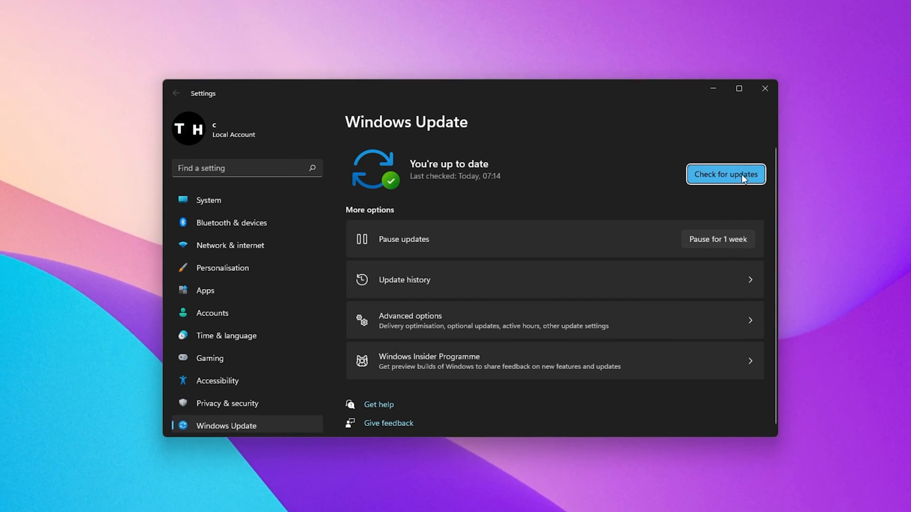
# Step: Have Windows Update check for new updates
pyautogui.click(725, 174)
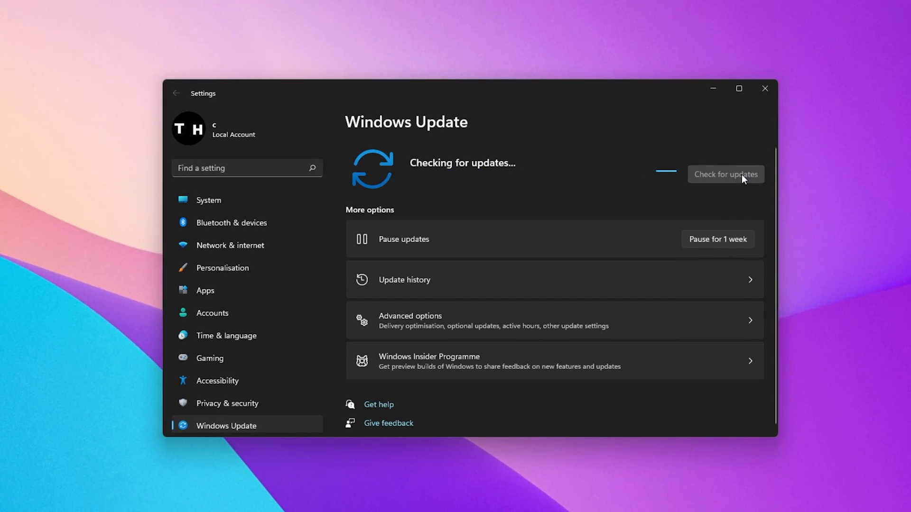
pyautogui.moveTo(728, 199)
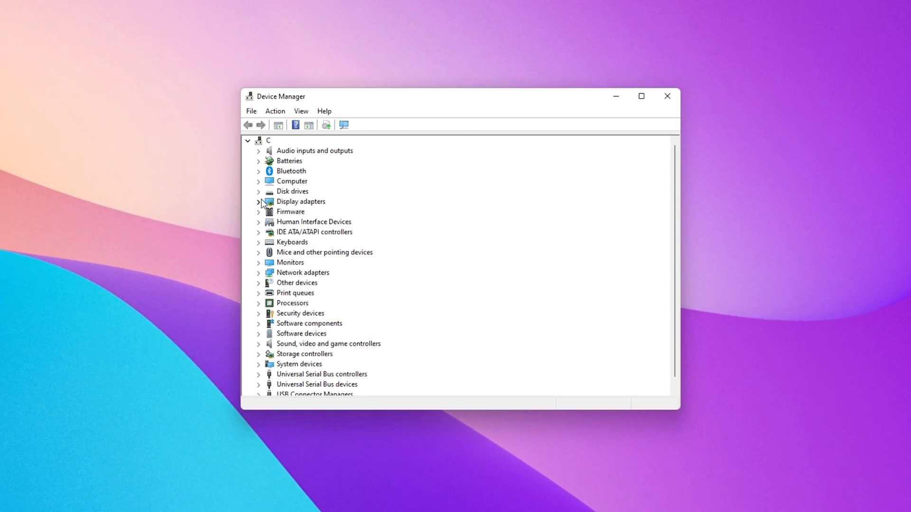
# Step: Start Update driver for the NVIDIA RTX 3060 Laptop GPU, then close the wizard and Device Manager
pyautogui.rightClick(342, 221)
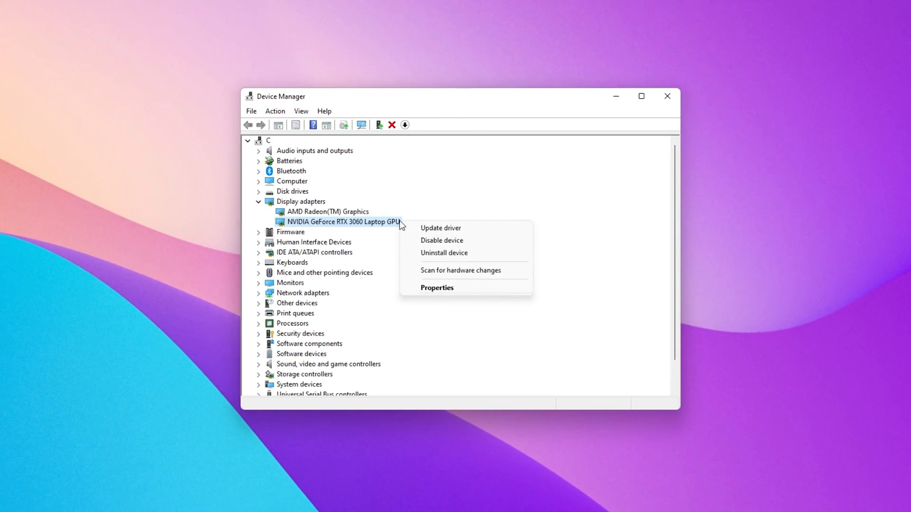
pyautogui.click(441, 228)
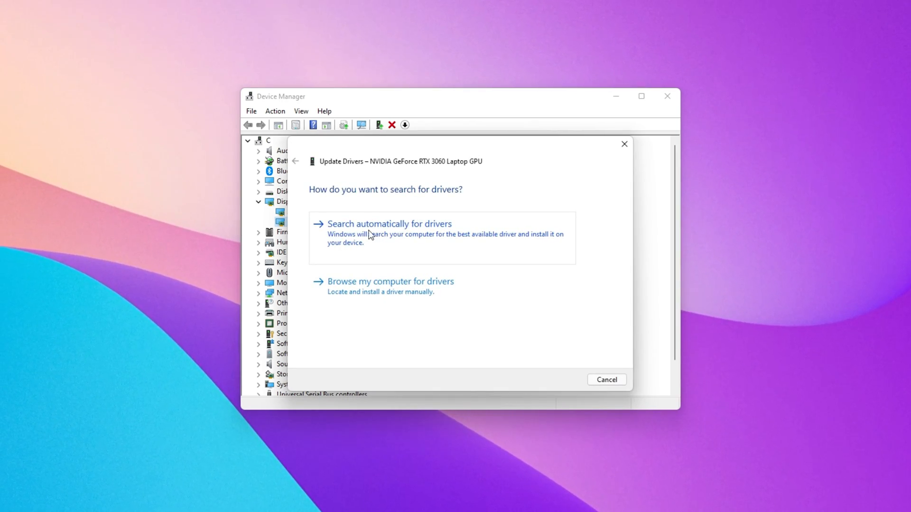
pyautogui.moveTo(428, 233)
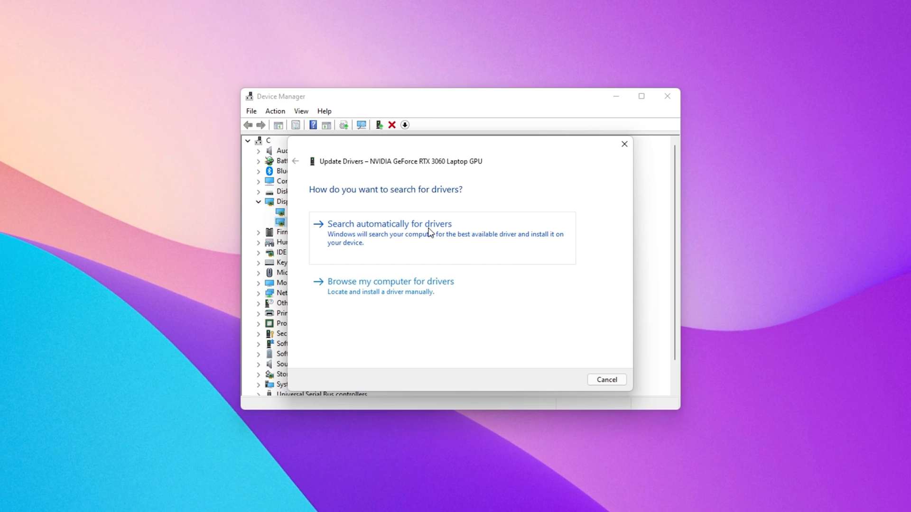
pyautogui.moveTo(599, 166)
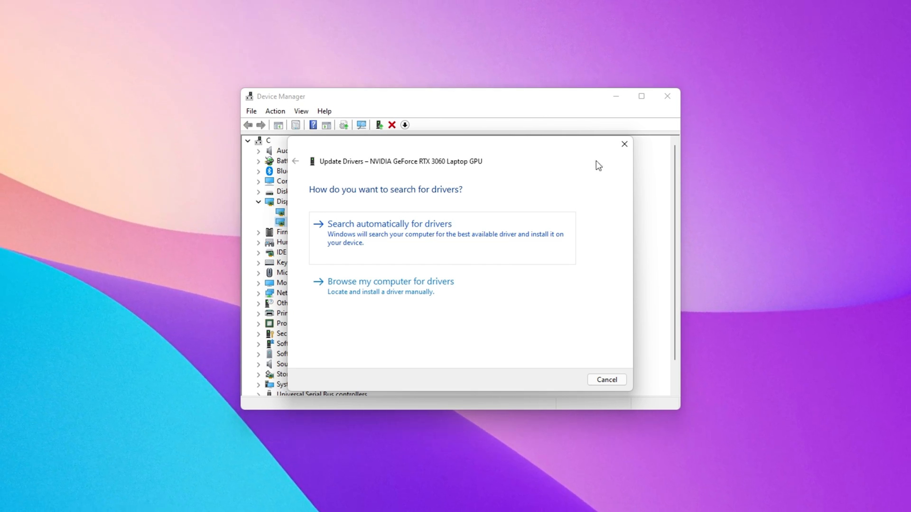
pyautogui.click(607, 379)
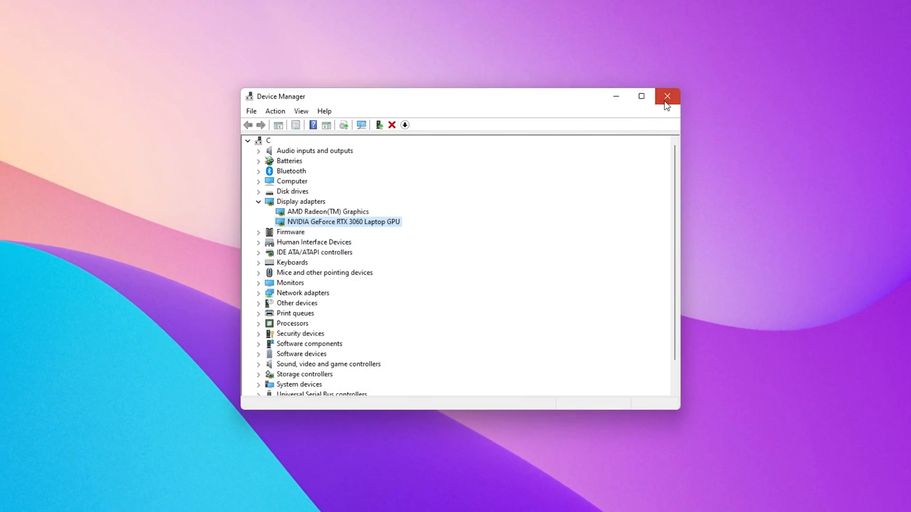
pyautogui.click(667, 96)
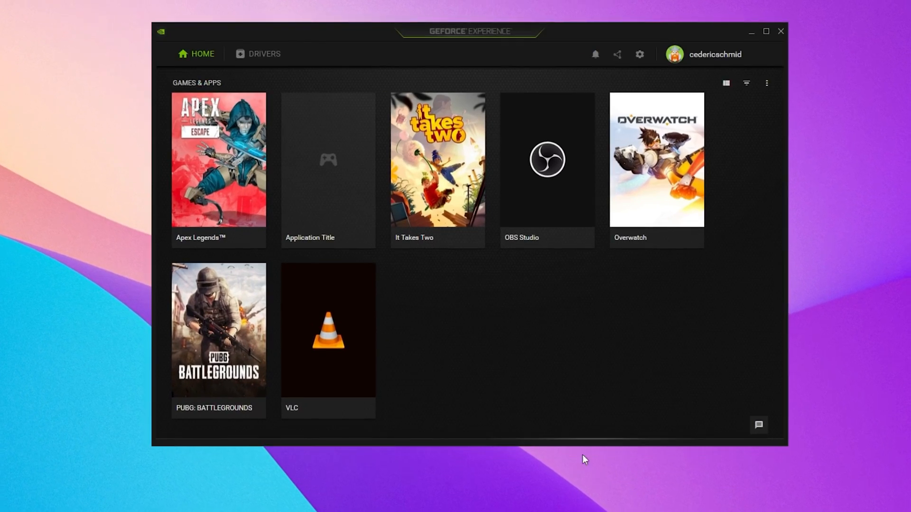
pyautogui.moveTo(497, 317)
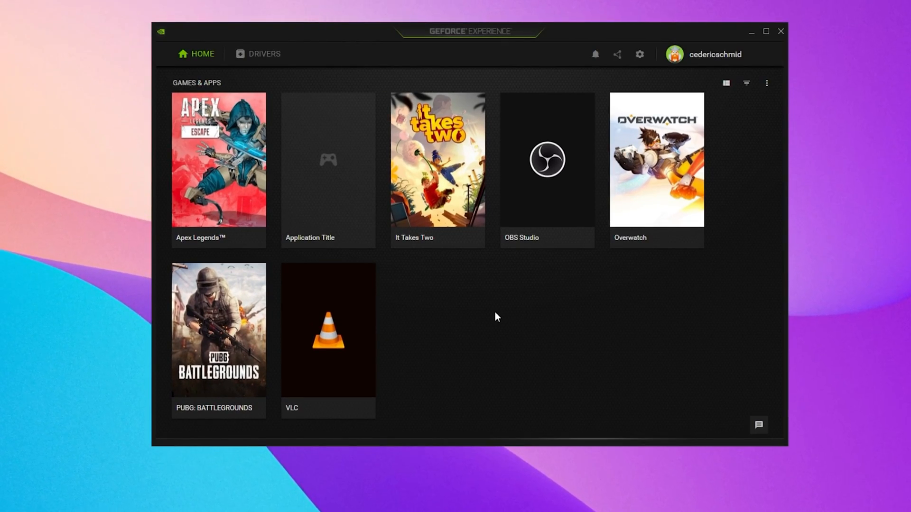
# Step: Show the Drivers page: Game Ready Driver 511.23 offered over installed 497.29
pyautogui.click(258, 53)
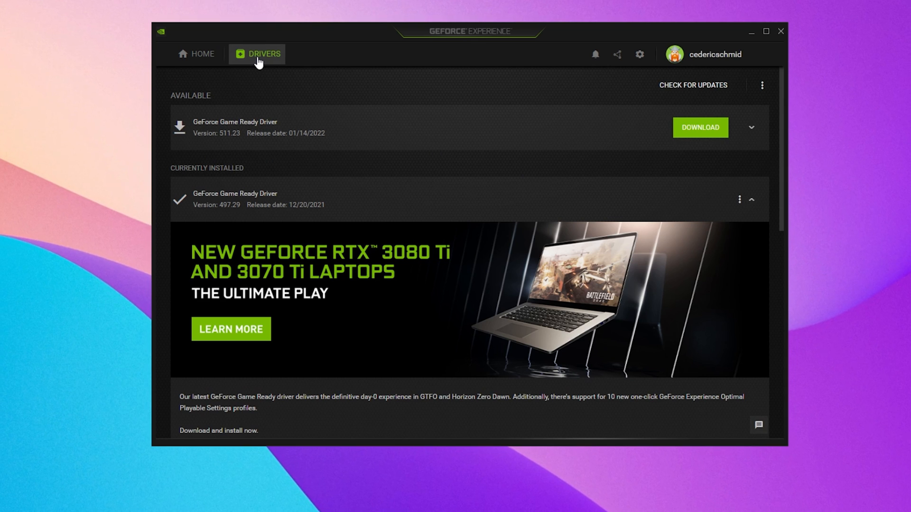
pyautogui.moveTo(701, 127)
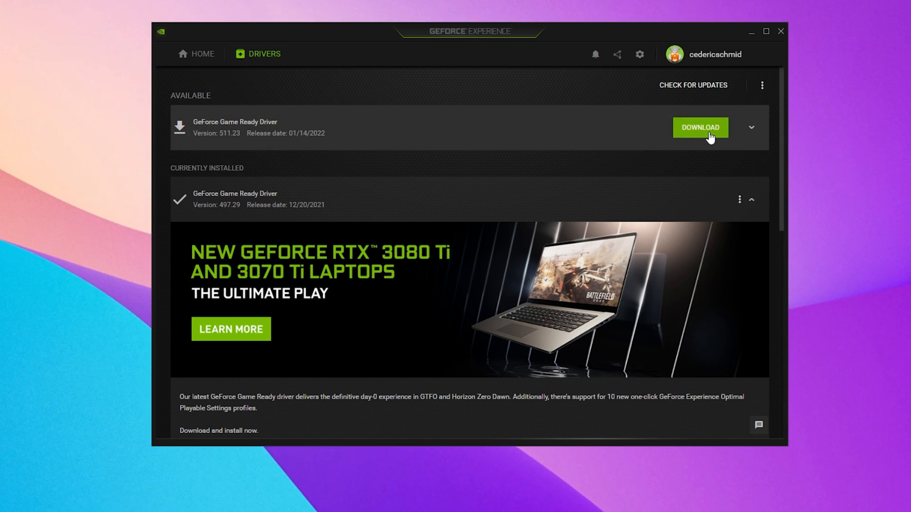